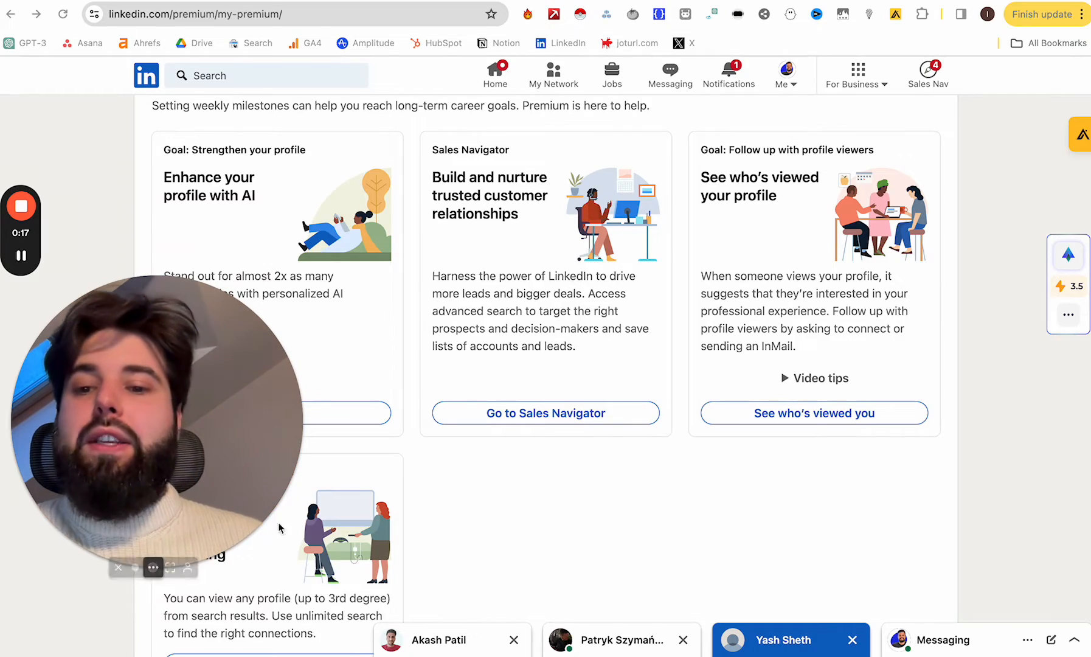
# Scroll through the current page and click in the top navigation area
pyautogui.scroll(3)
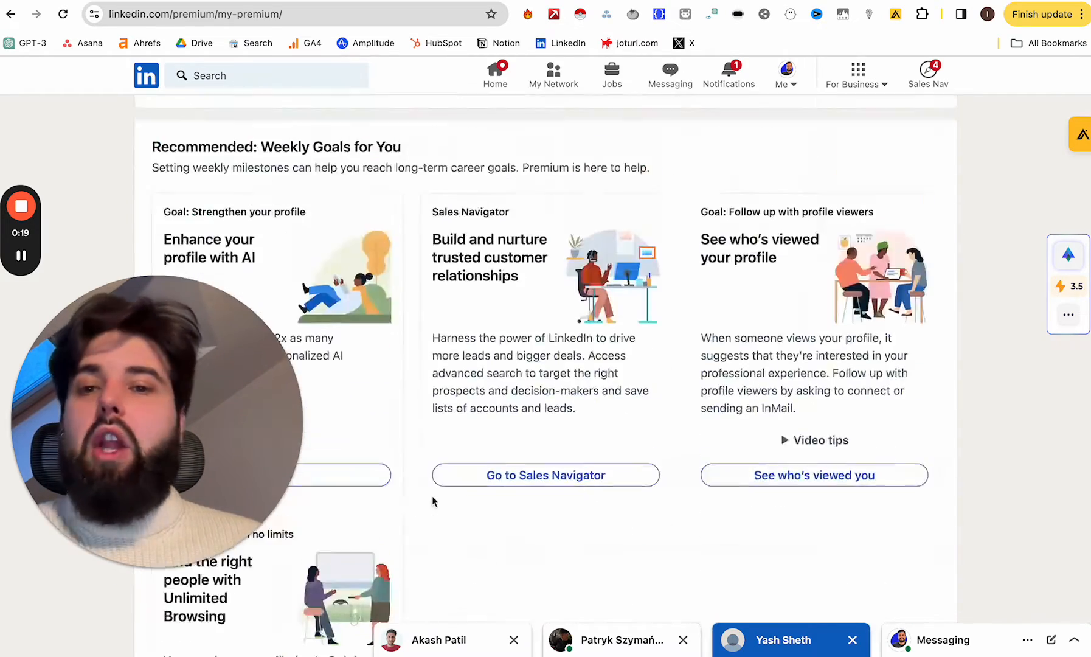
pyautogui.scroll(3)
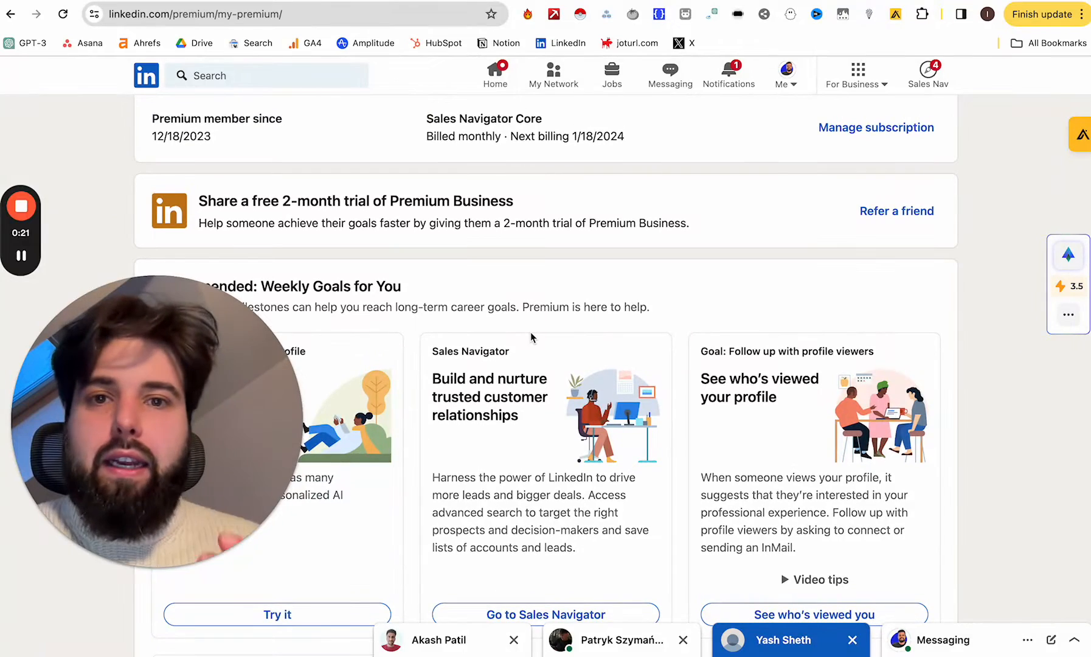
pyautogui.scroll(-3)
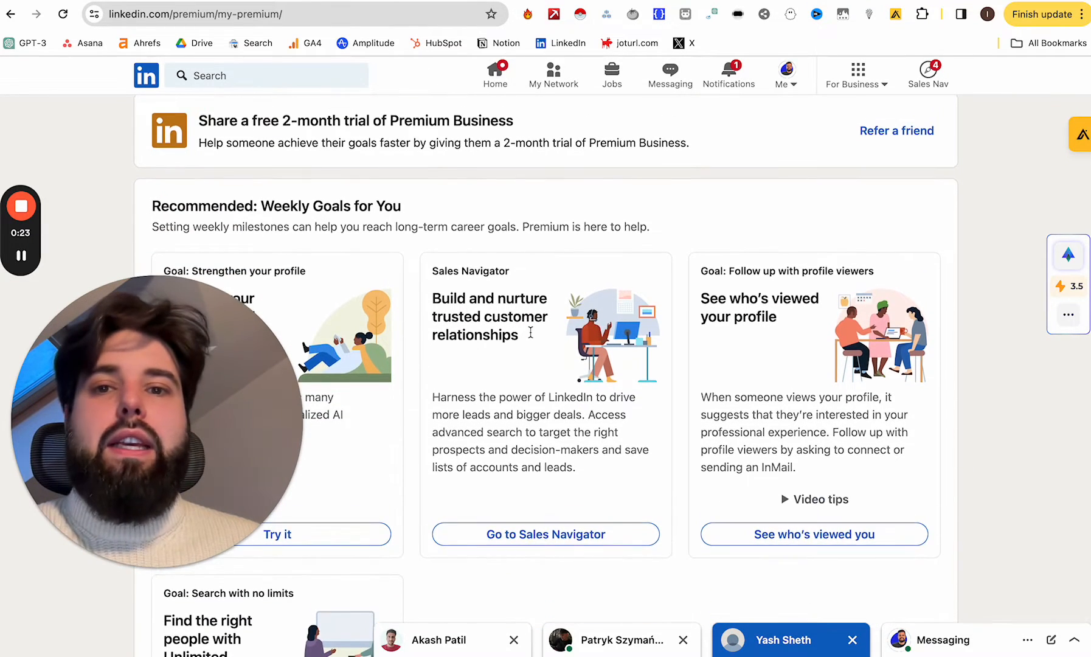
pyautogui.moveTo(526, 286)
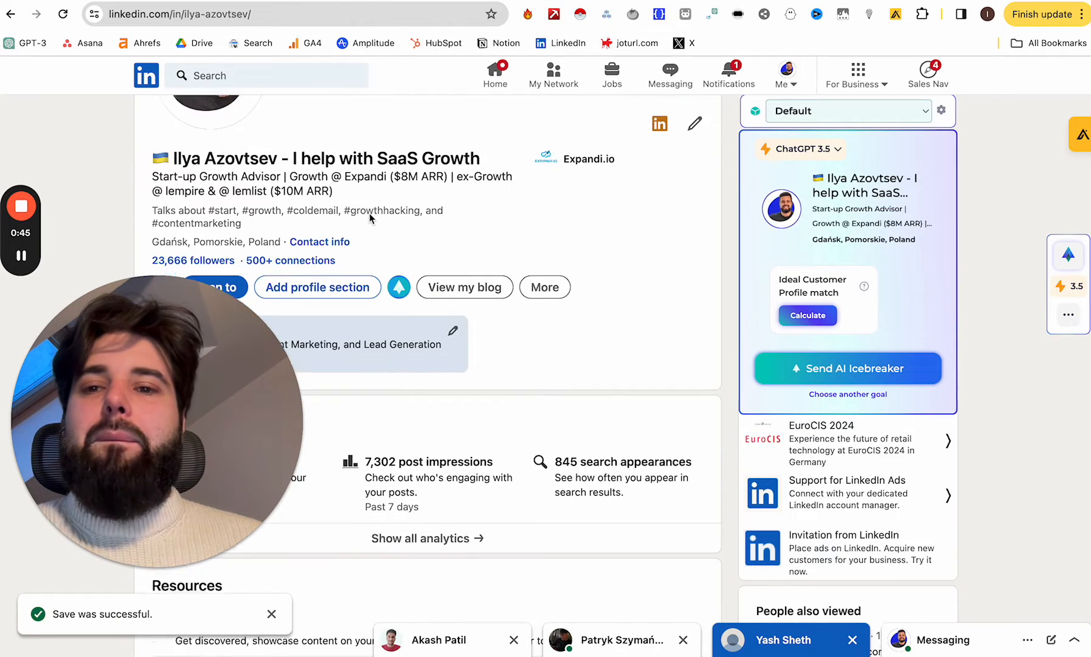
pyautogui.scroll(3)
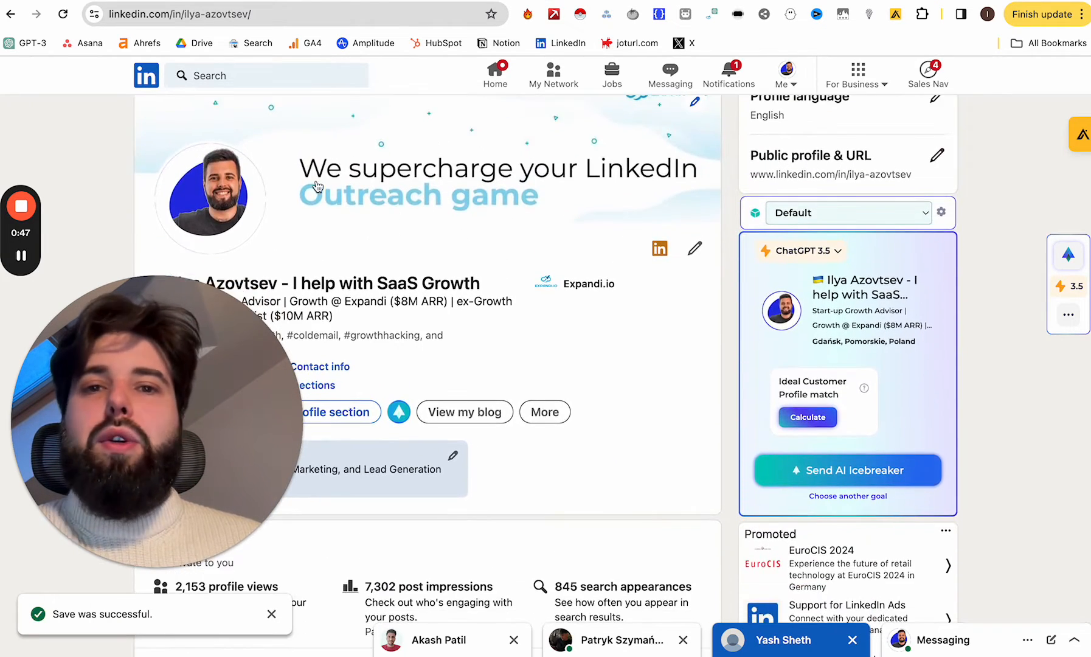
pyautogui.click(784, 73)
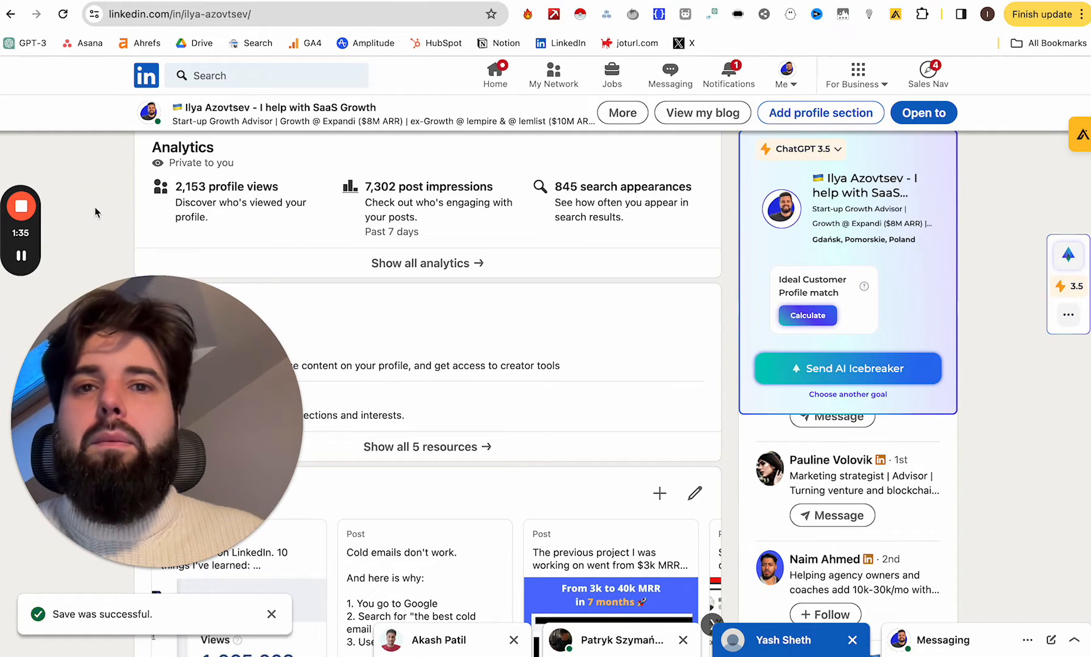
pyautogui.moveTo(299, 205)
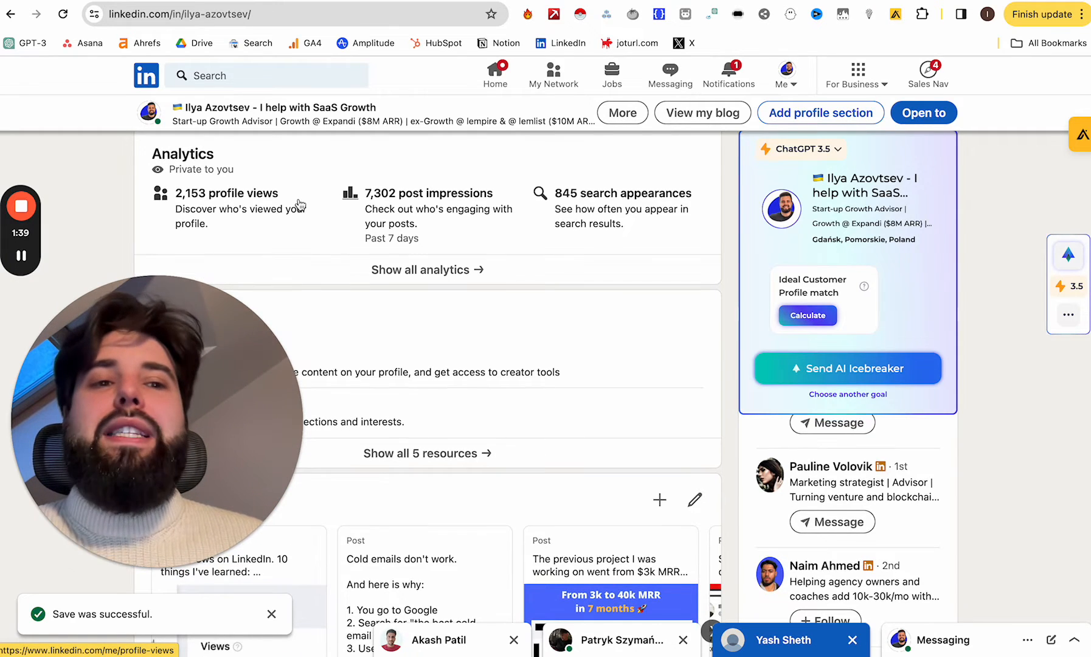
# Open a recently viewed member's profile from search and hide the Apollo panel
pyautogui.scroll(3)
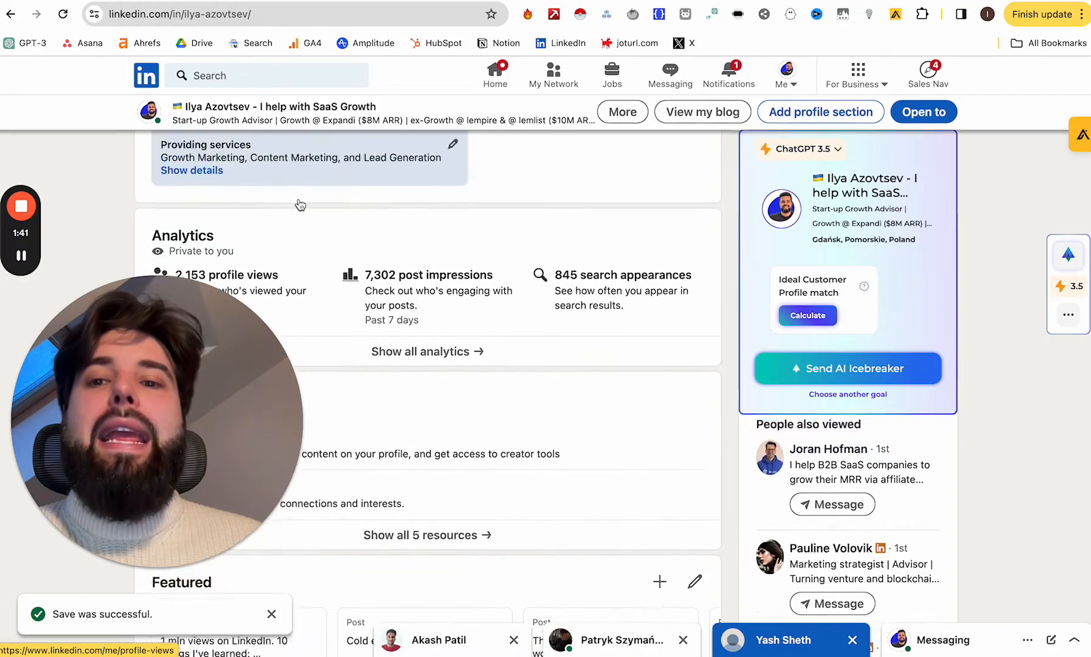
pyautogui.scroll(3)
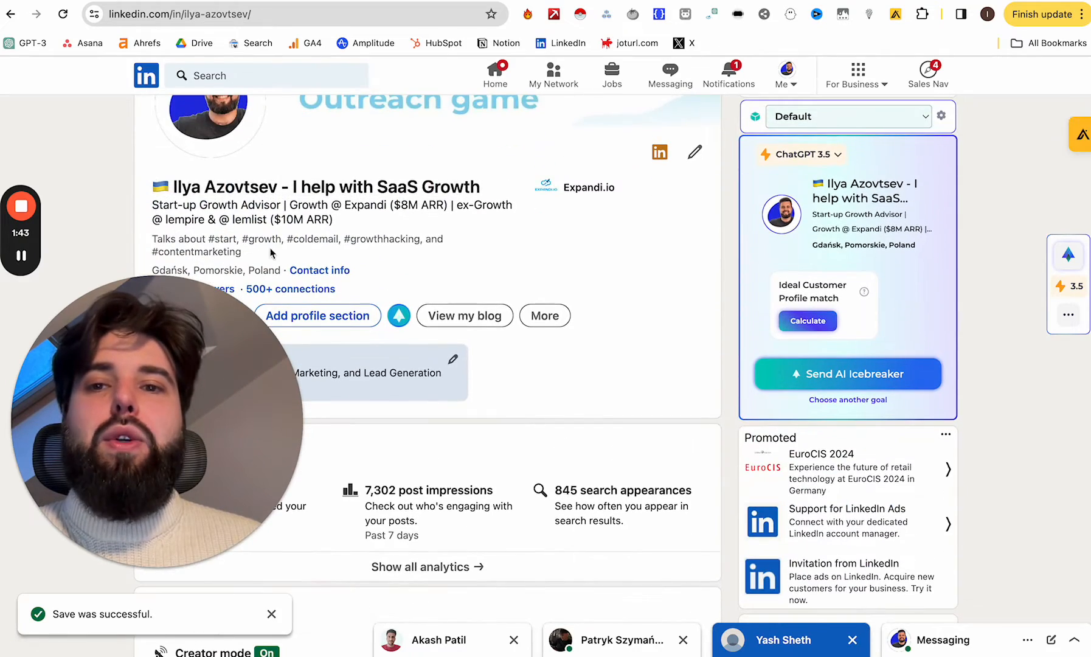
pyautogui.scroll(3)
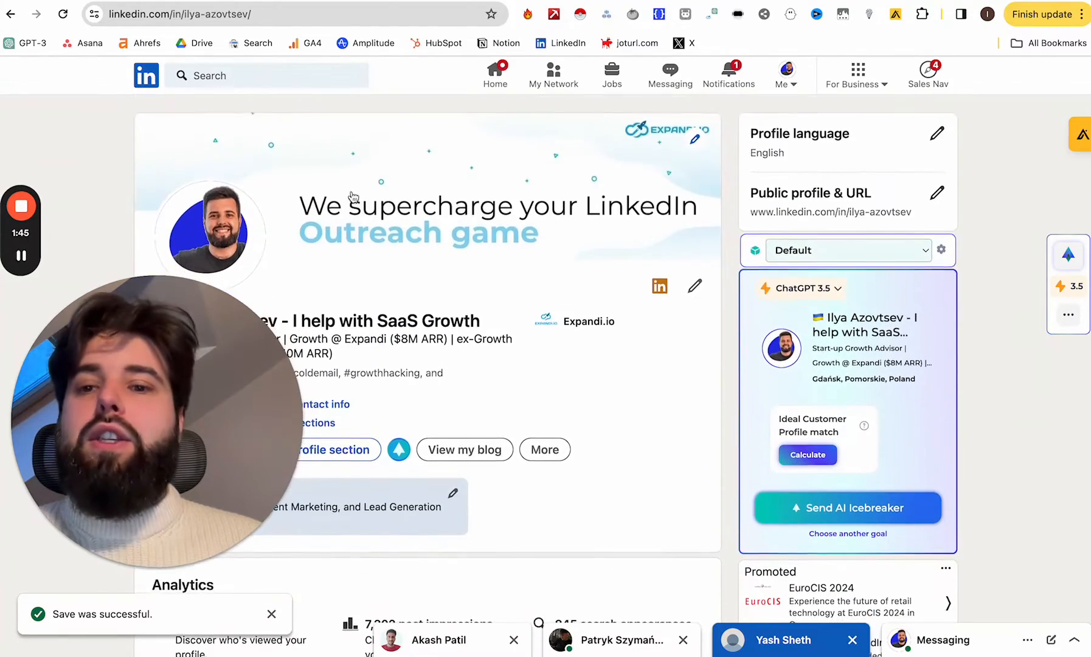
pyautogui.click(271, 76)
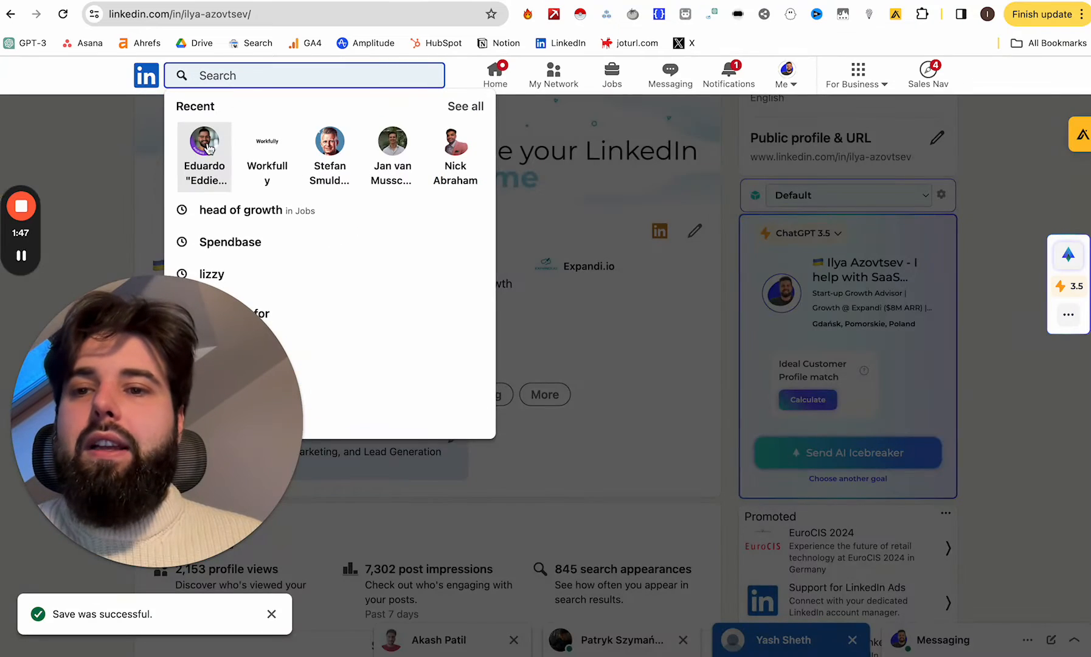
pyautogui.click(204, 142)
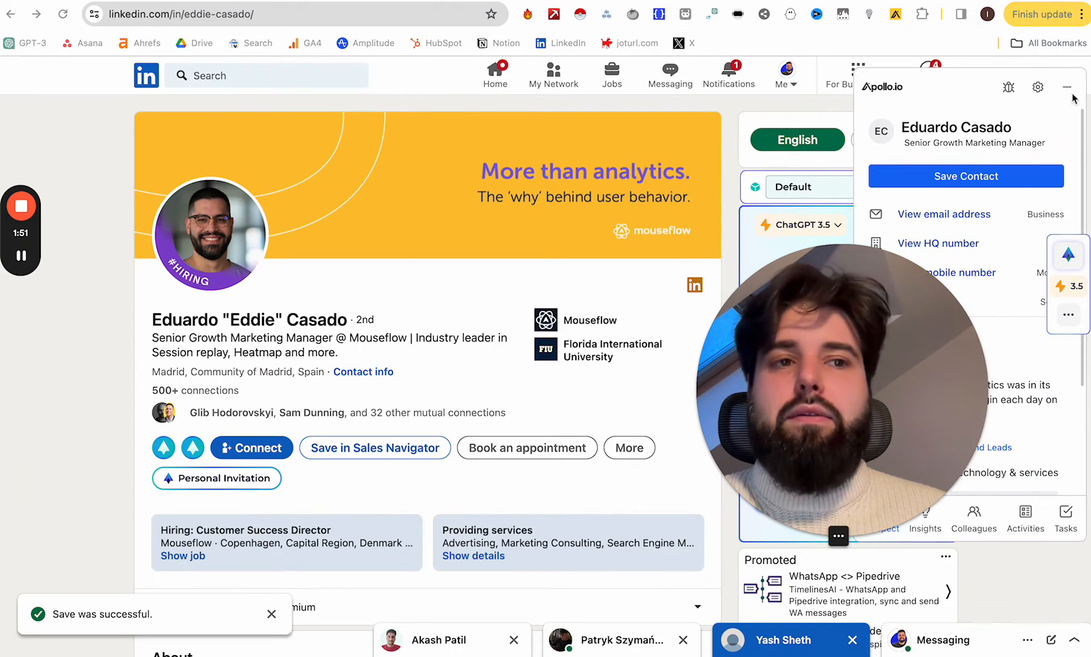
pyautogui.click(1068, 86)
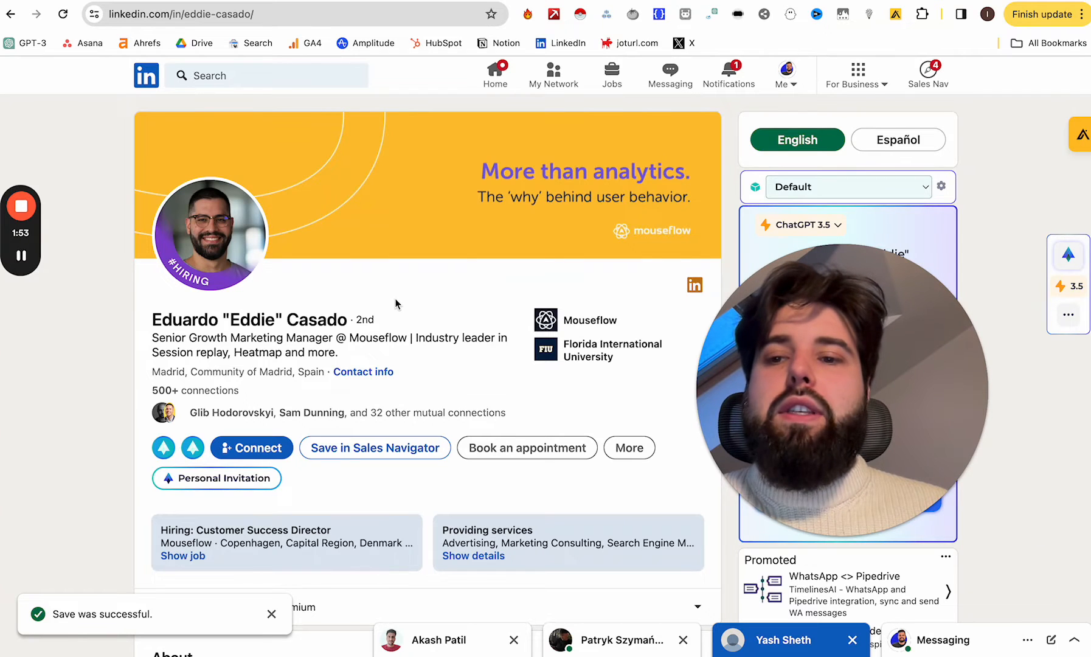
# Open the member's Book an appointment Calendly page offering a 15-minute meeting
pyautogui.doubleClick(250, 319)
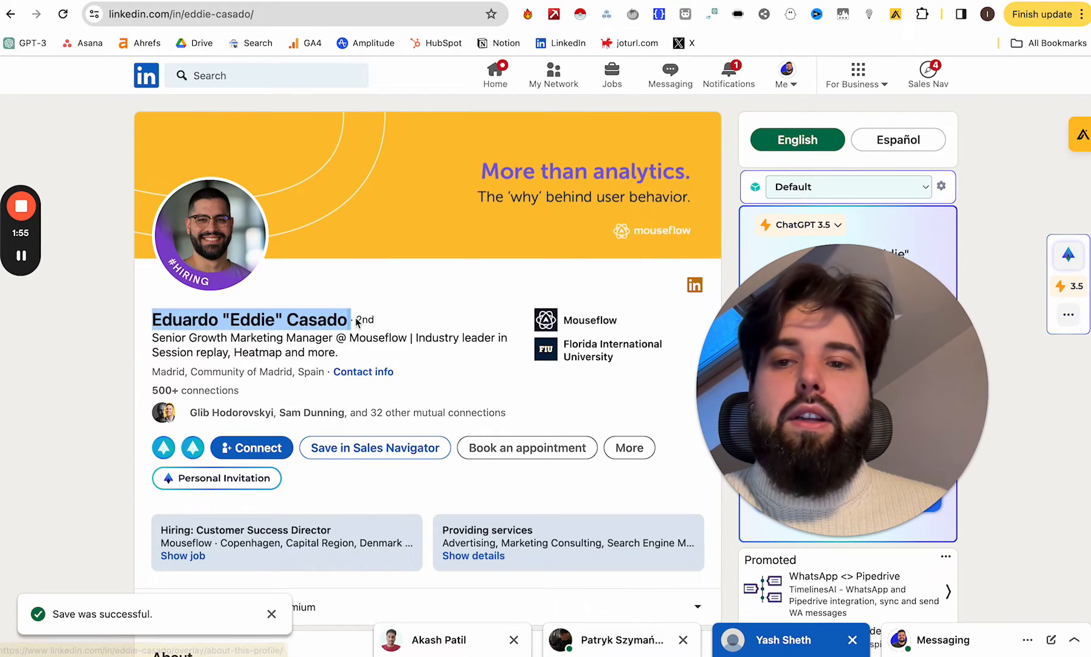
pyautogui.scroll(-3)
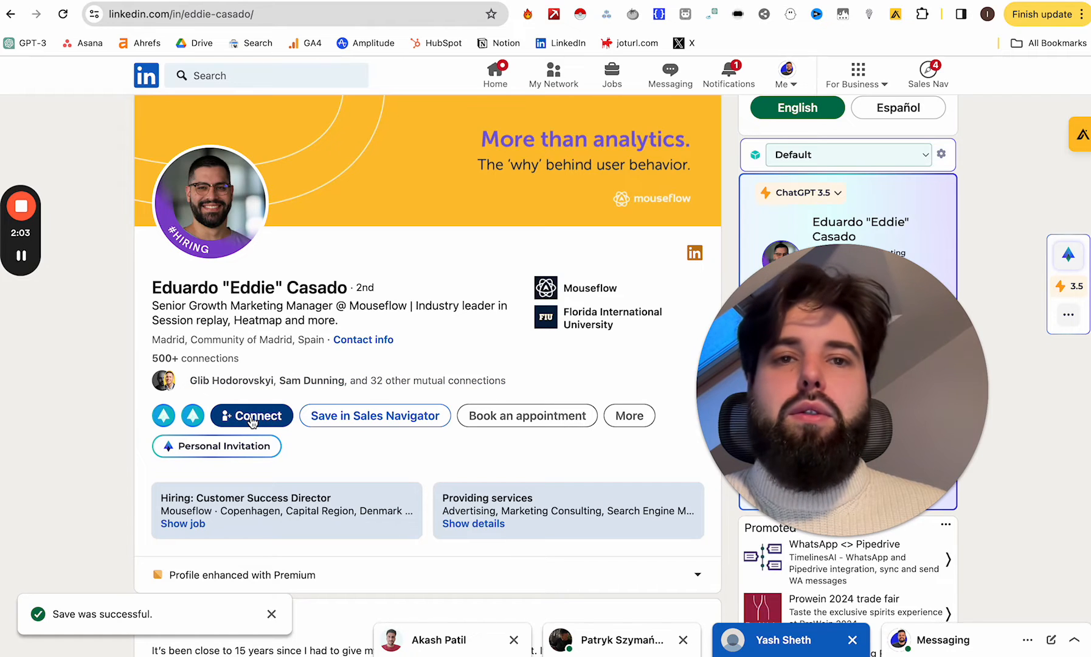
pyautogui.moveTo(400, 455)
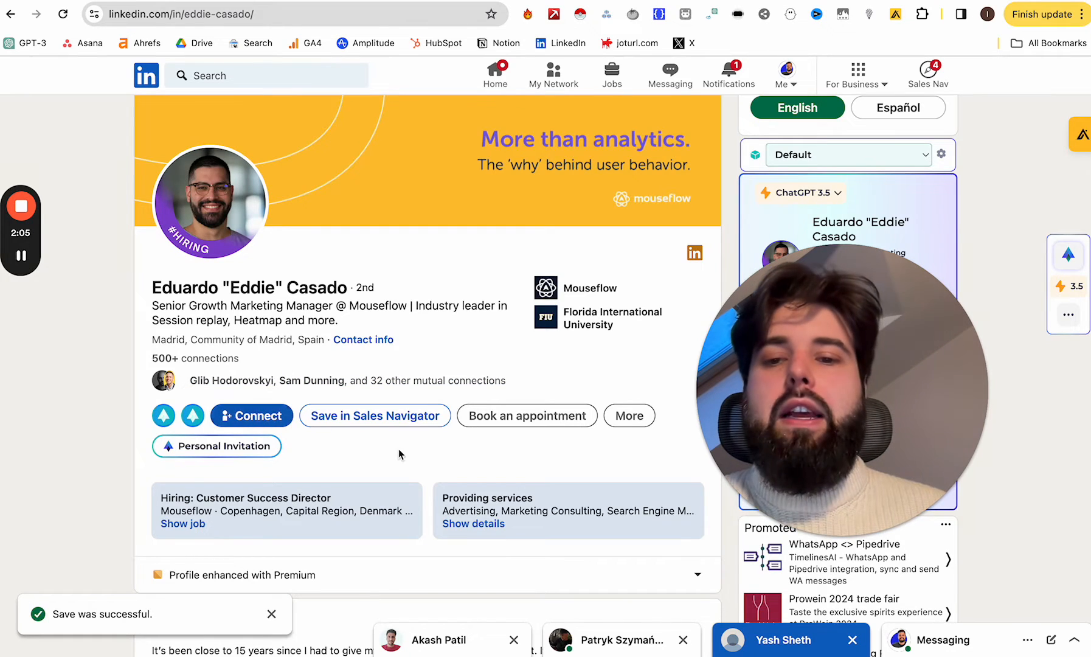
pyautogui.moveTo(382, 423)
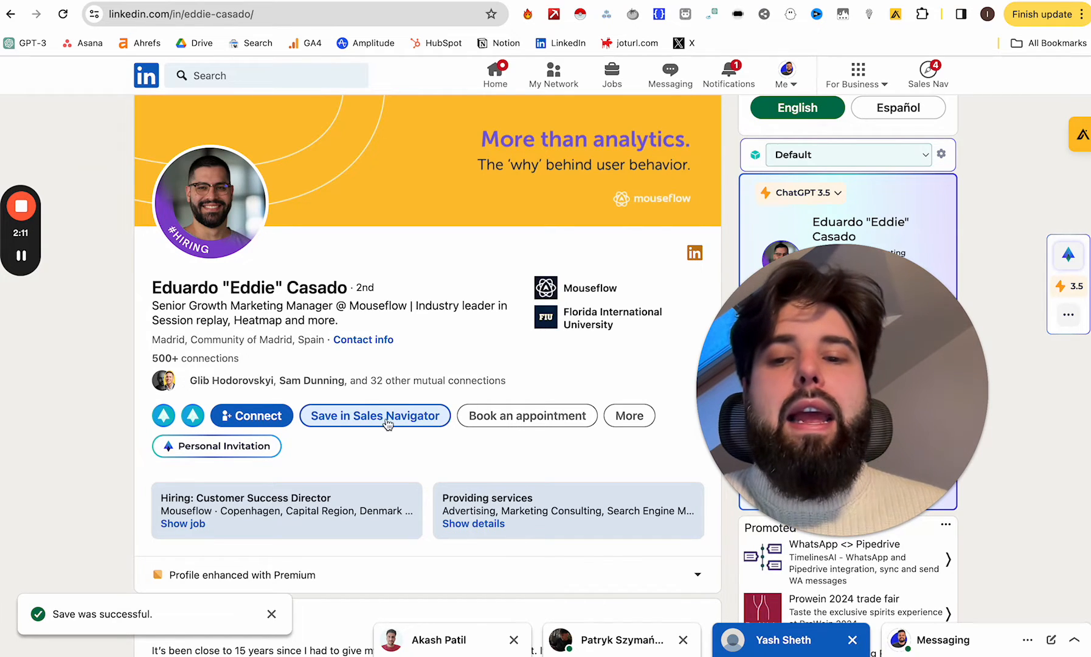
pyautogui.click(628, 415)
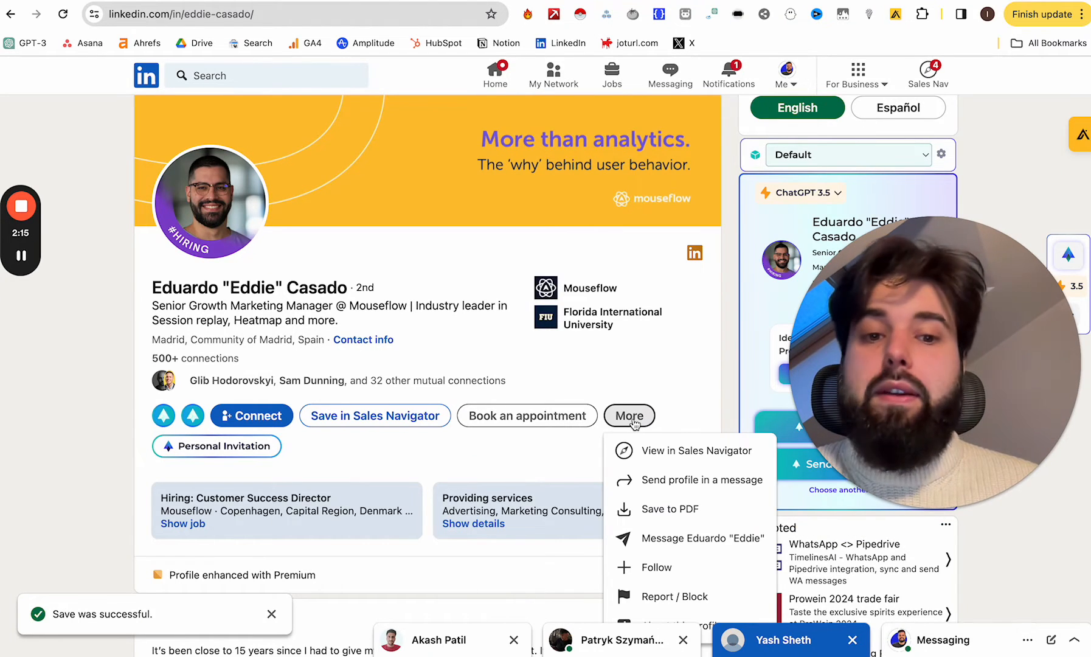
pyautogui.moveTo(482, 367)
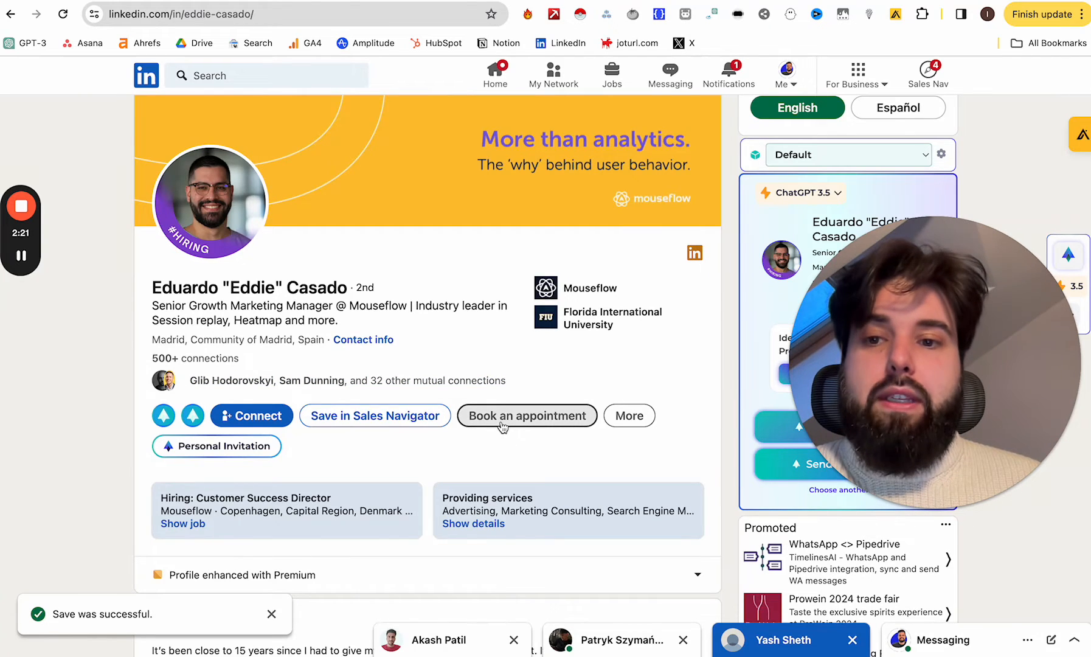
pyautogui.click(526, 415)
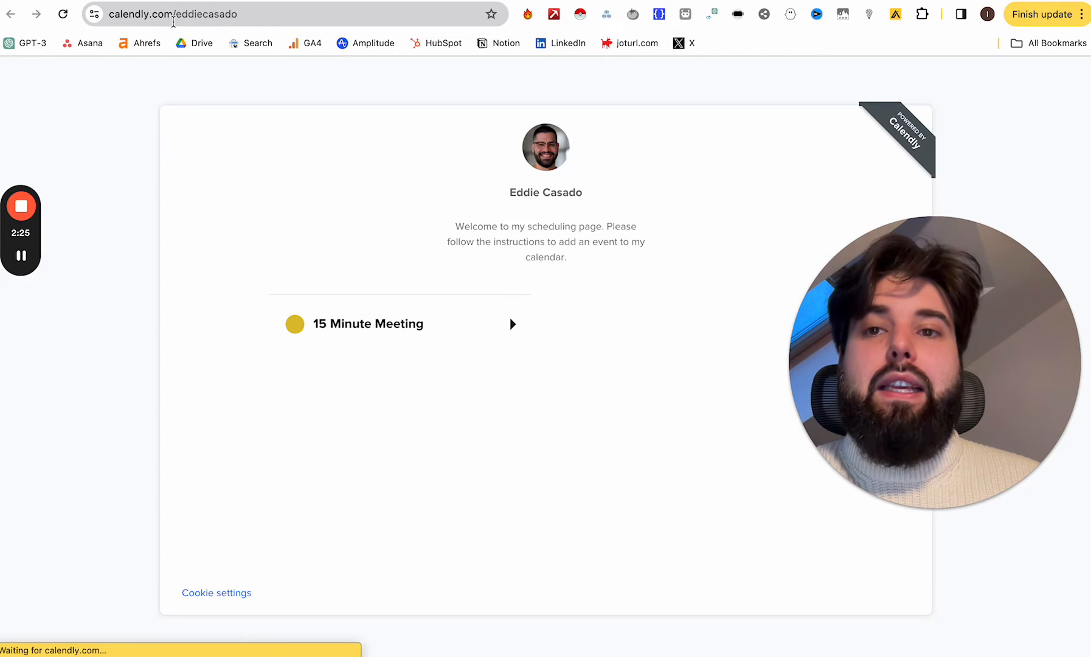
pyautogui.moveTo(341, 323)
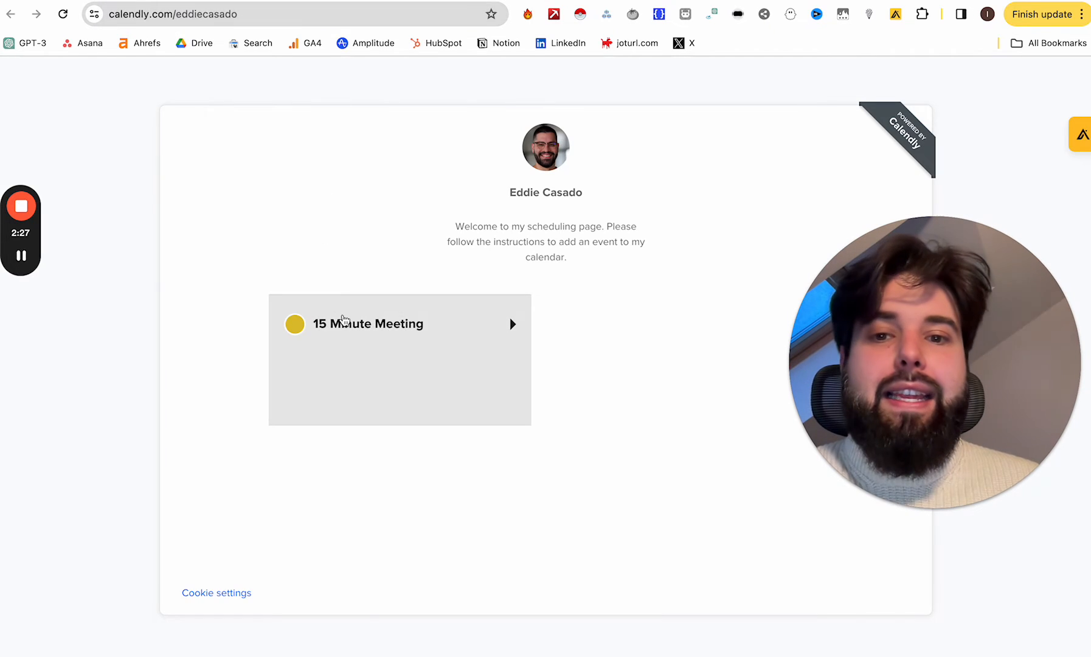
pyautogui.moveTo(367, 107)
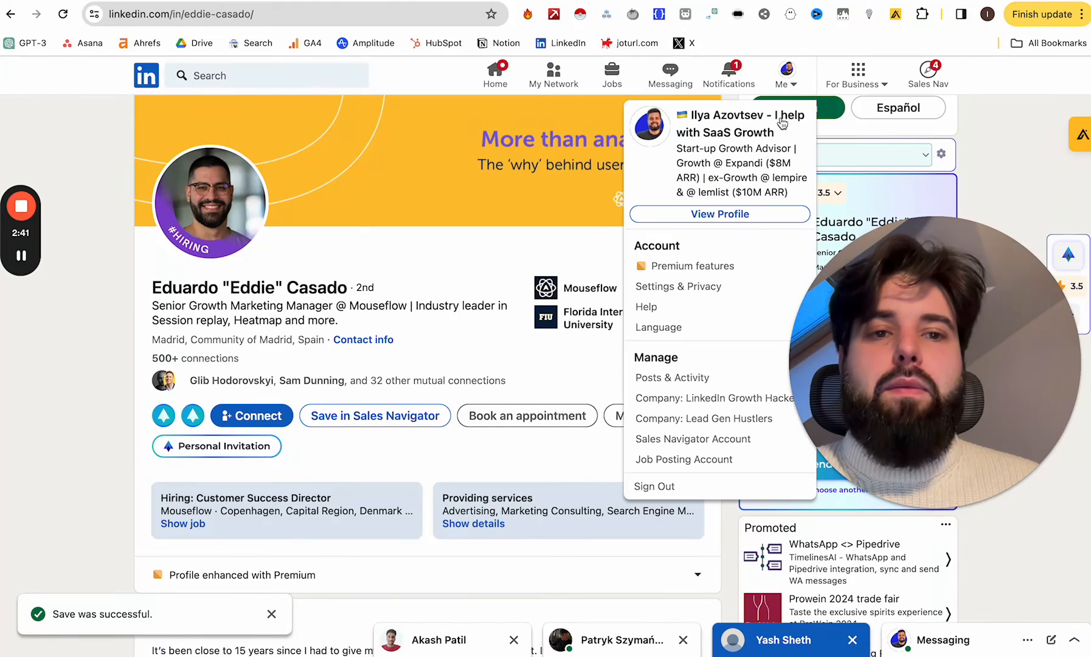
# Go to your own profile and open the Custom button settings in the intro editor
pyautogui.click(719, 213)
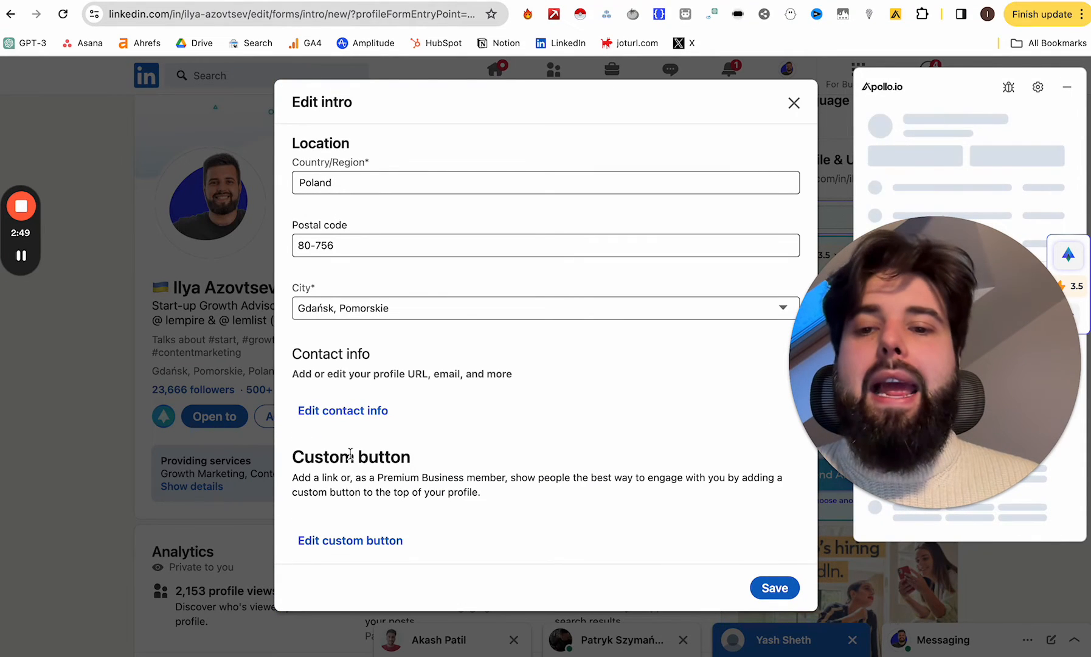
pyautogui.doubleClick(351, 457)
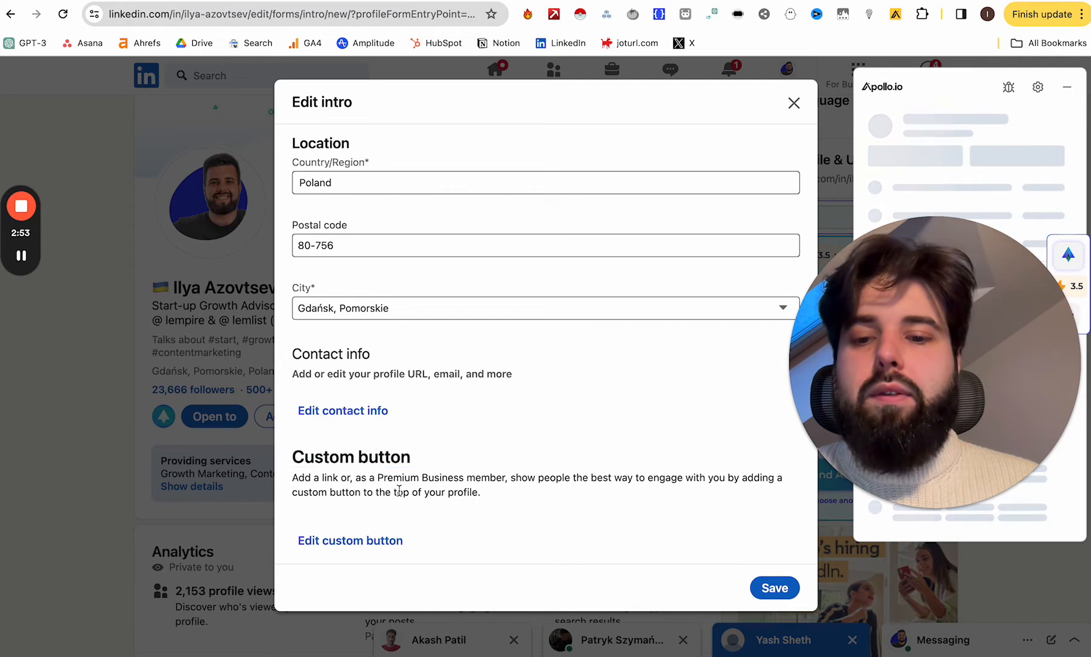
pyautogui.click(350, 540)
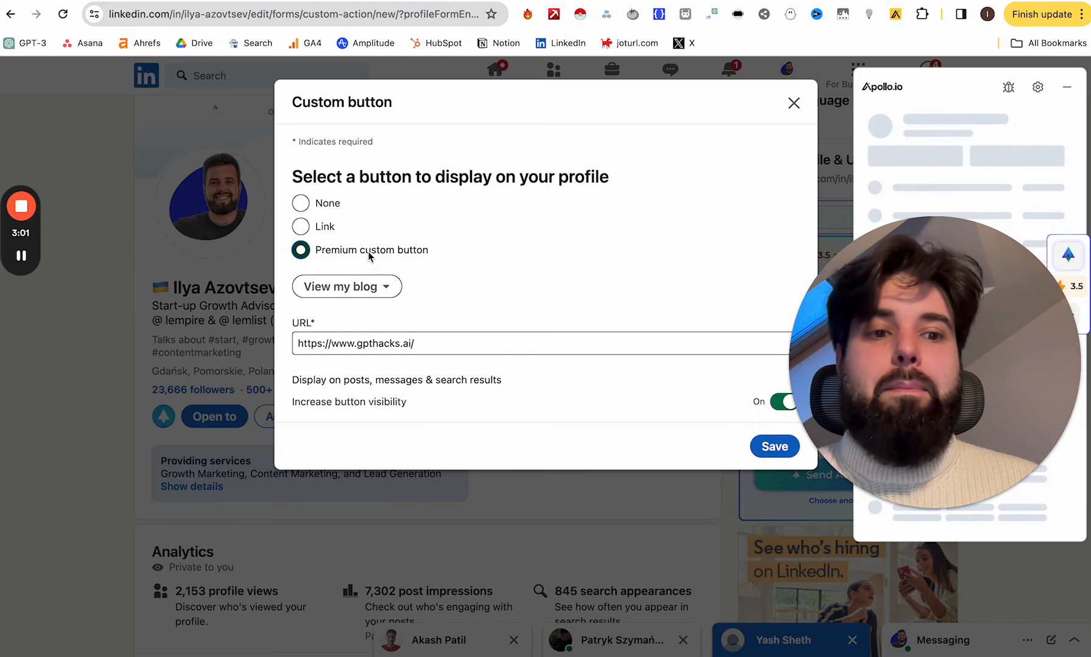
# Change the custom button label from View my blog to Book an appointment
pyautogui.click(346, 286)
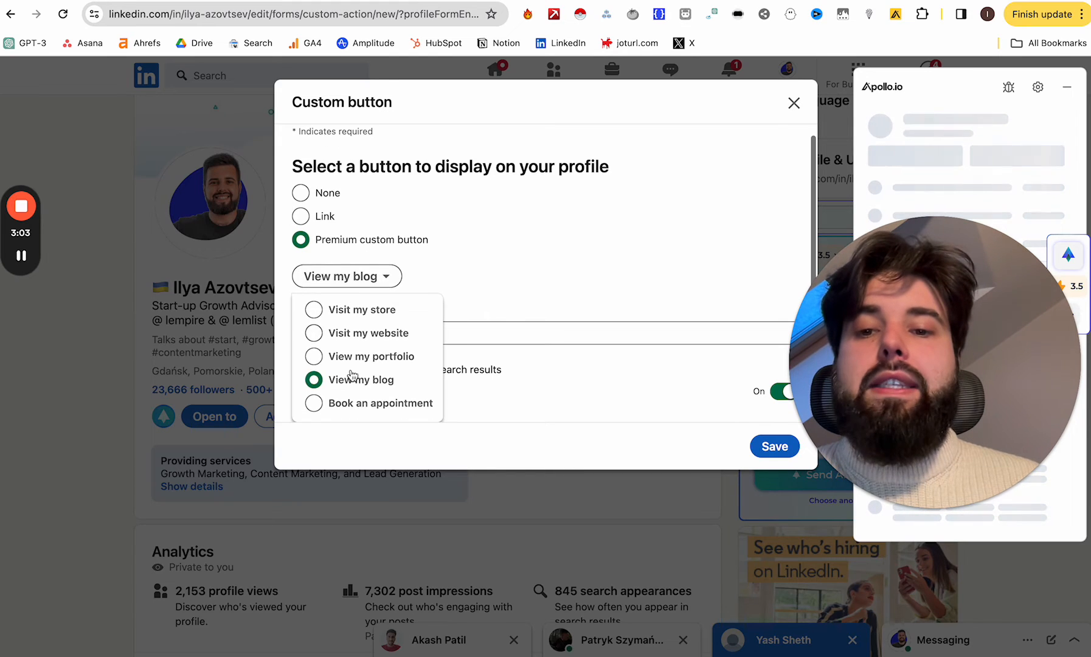
pyautogui.moveTo(352, 314)
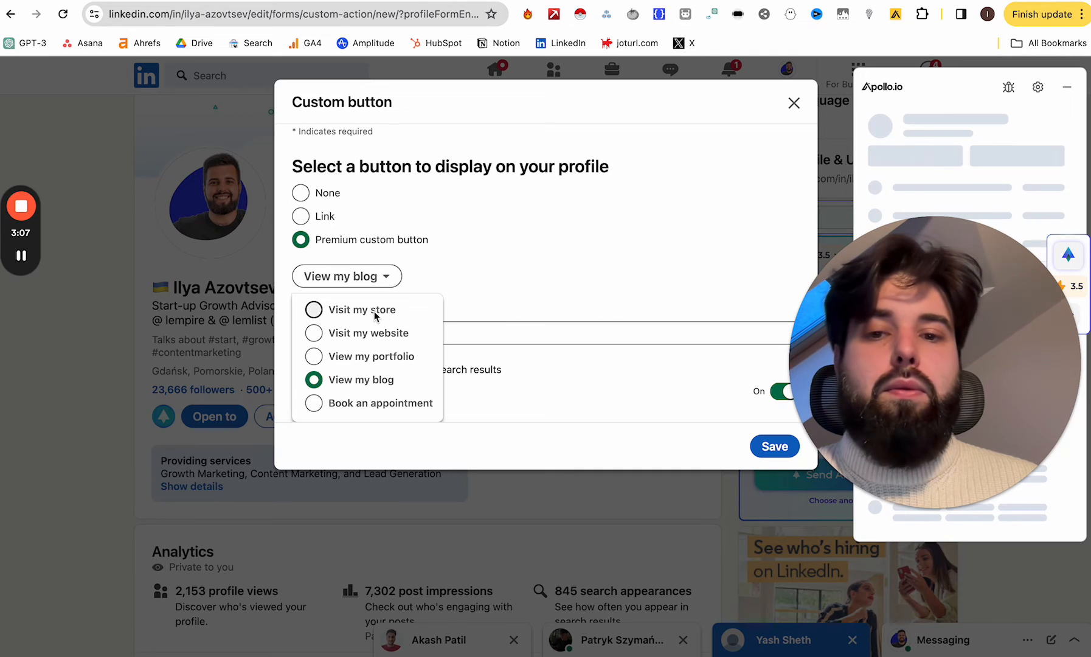
pyautogui.moveTo(379, 345)
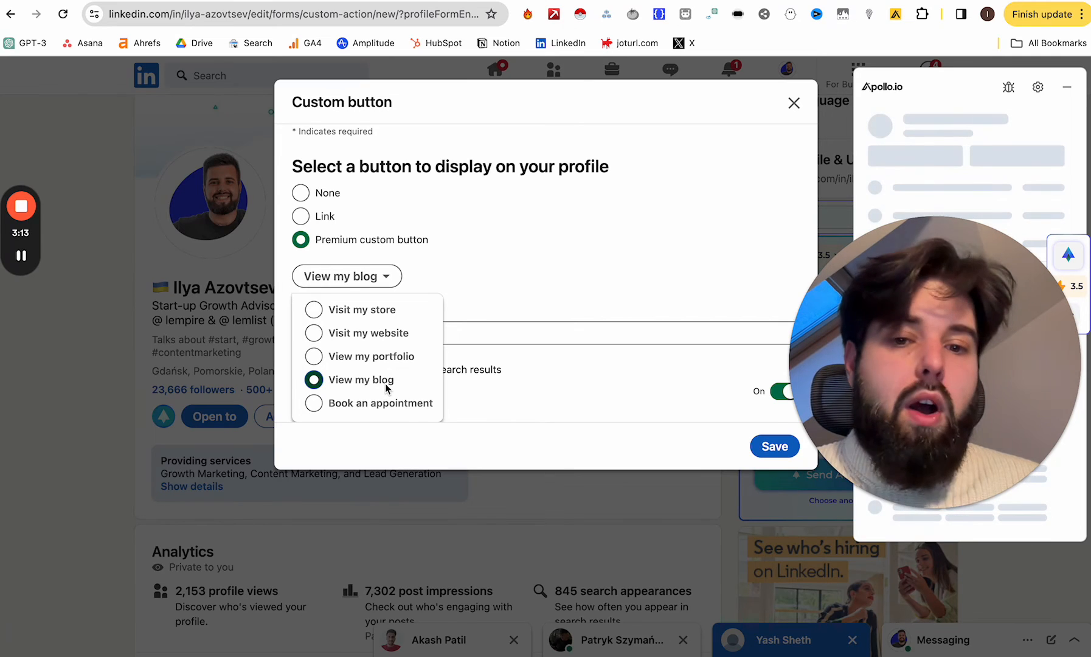
pyautogui.moveTo(381, 410)
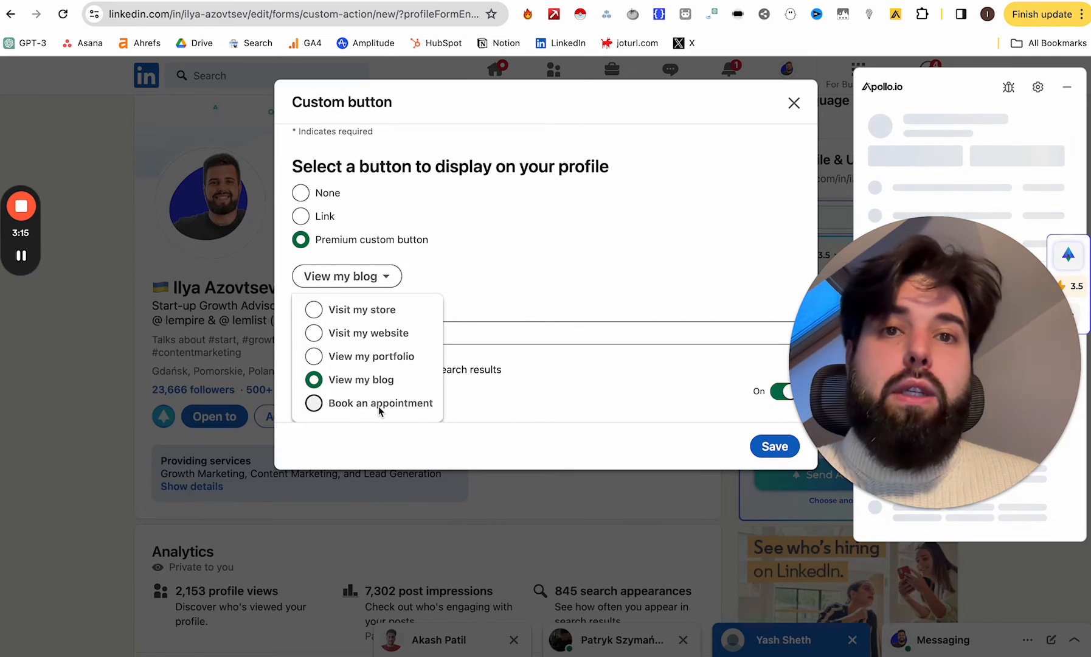
pyautogui.click(378, 403)
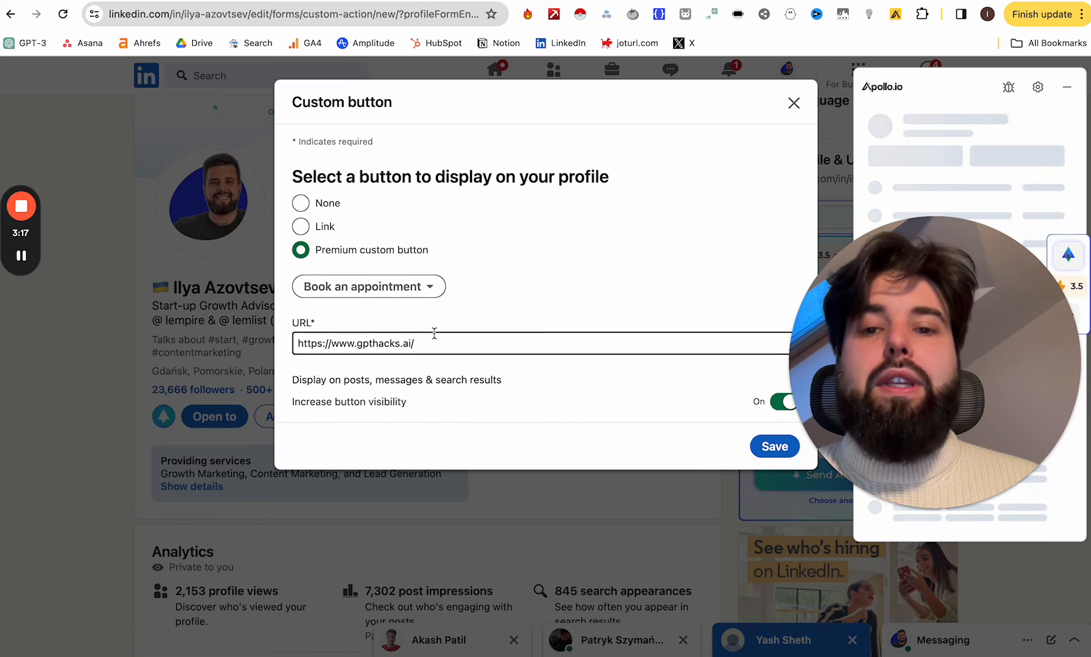